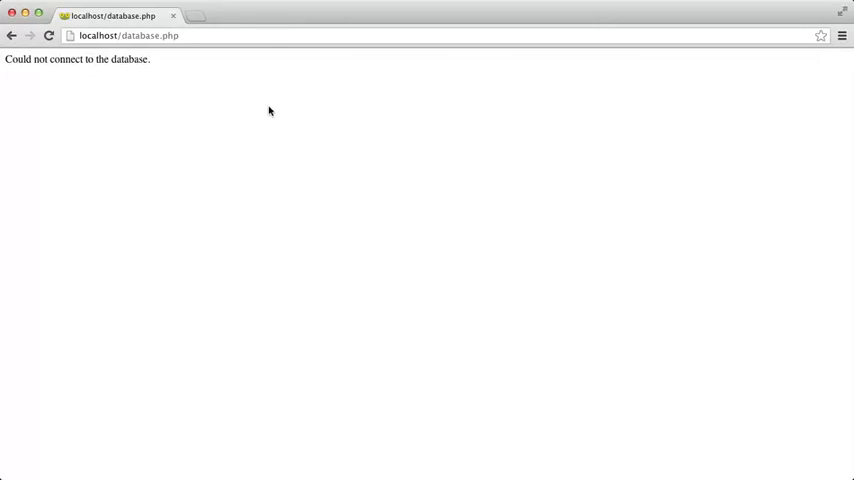
# Leave Chrome's database connection error and return to database.php in Sublime Text
pyautogui.click(48, 35)
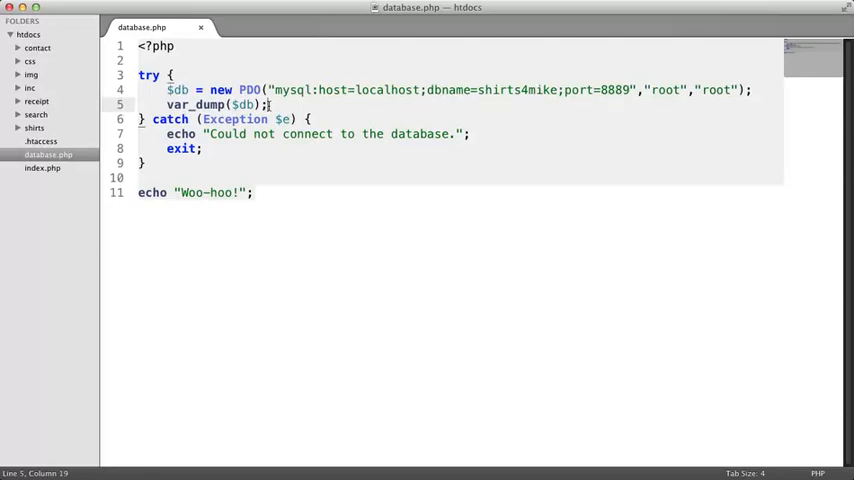
# Replace var_dump($db); with $db->exec("SET NAMES 'utf8'"); in the try block
pyautogui.doubleClick(245, 105)
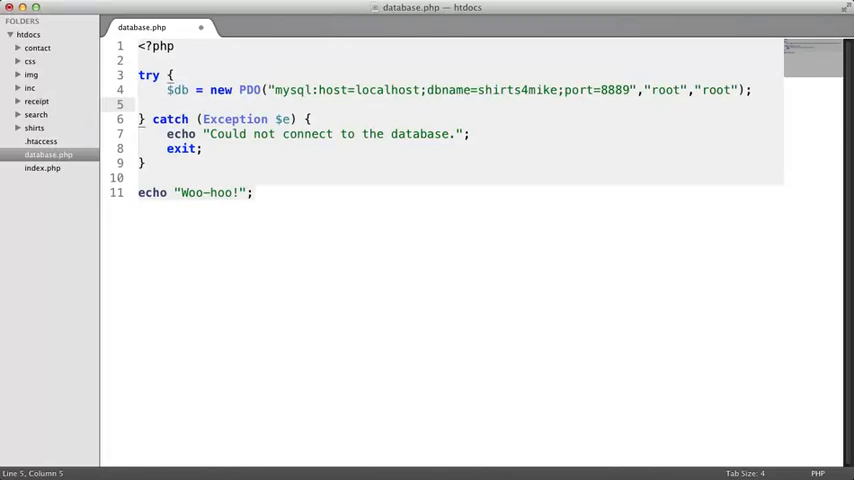
pyautogui.write('$db')
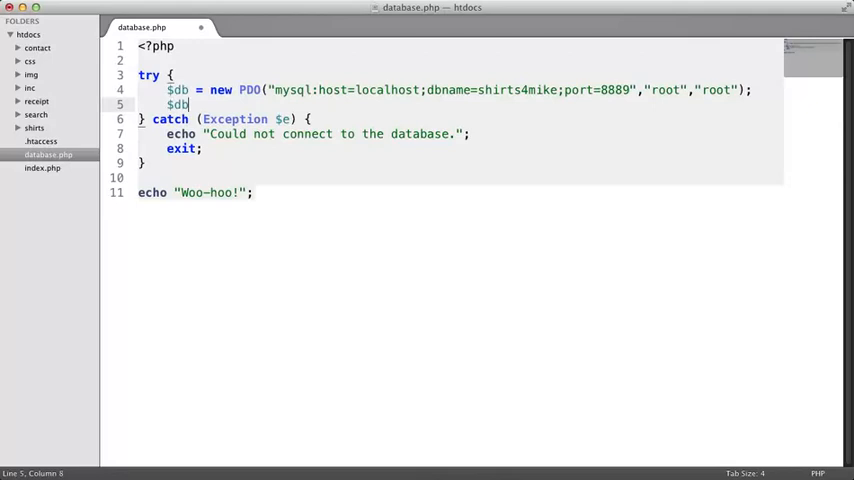
pyautogui.write('->')
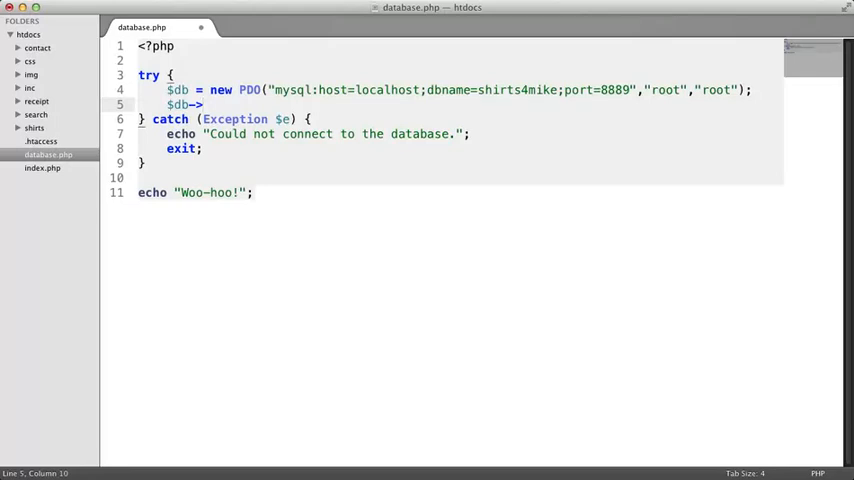
pyautogui.write('exec')
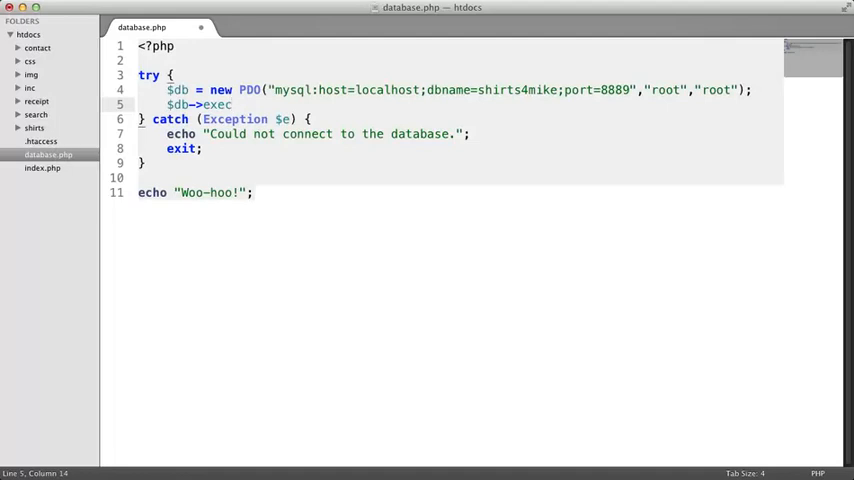
pyautogui.write('()')
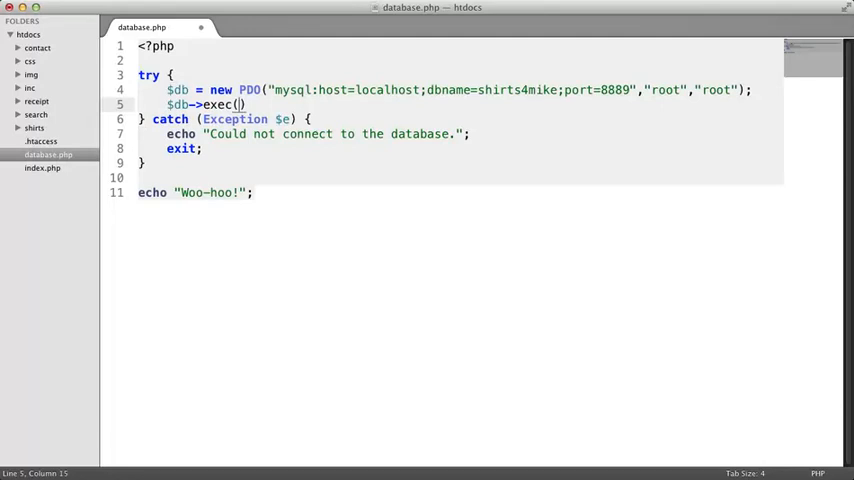
pyautogui.write('"')
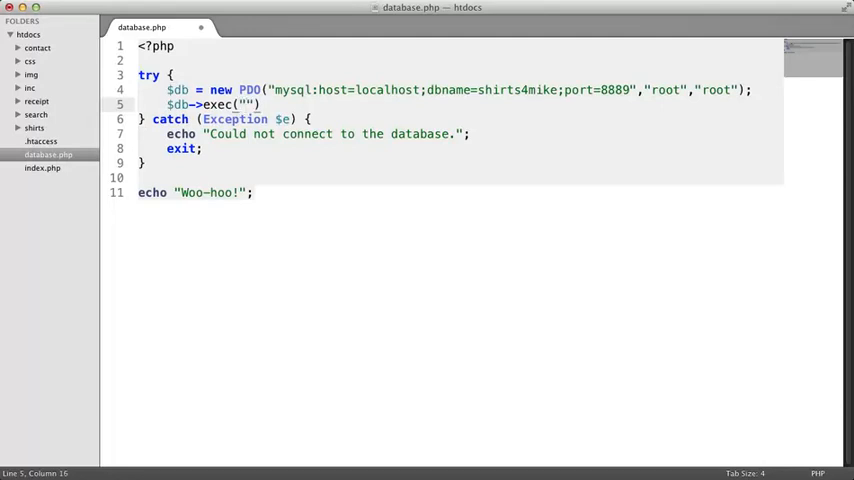
pyautogui.write("SET NAMES 'ut")
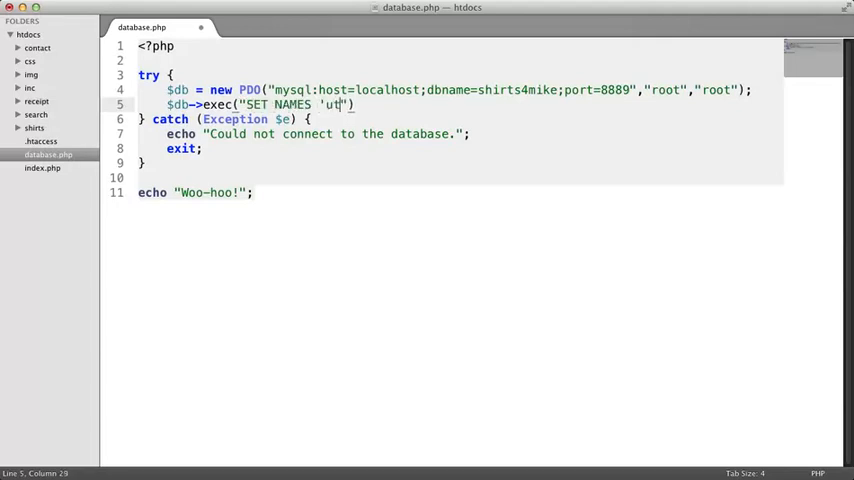
pyautogui.write("f8'")
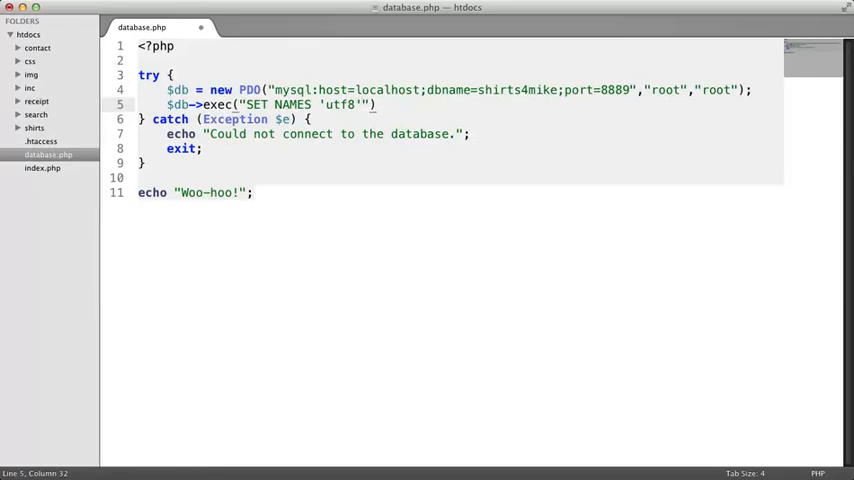
pyautogui.write(')')
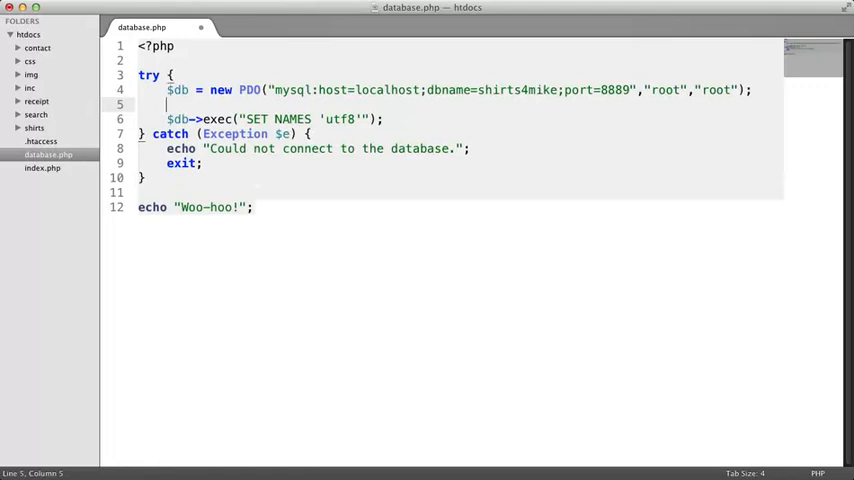
# Add $db->setAttribute(PDO::ATTR_ERRMODE, PDO::ERRMODE_EXCEPTION); above the exec call
pyautogui.write('$db->')
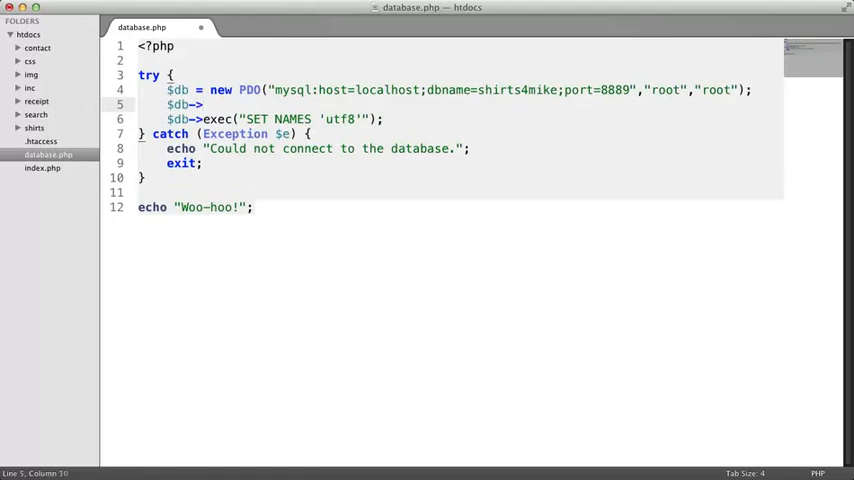
pyautogui.write('s')
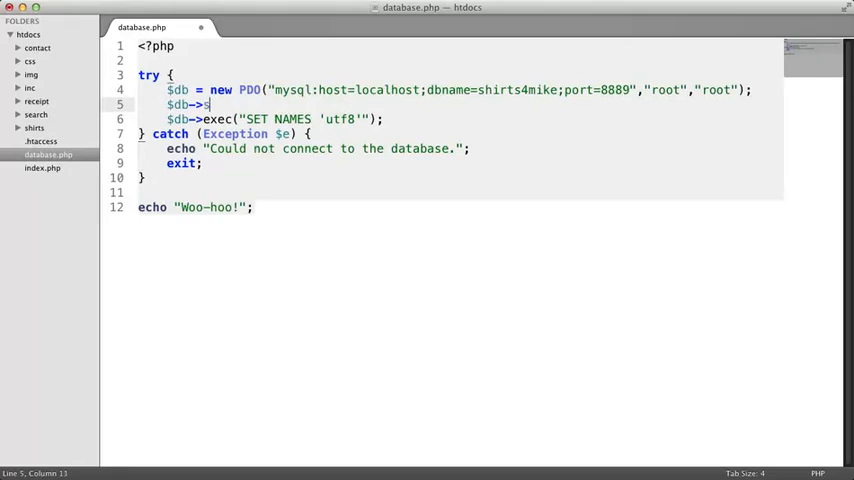
pyautogui.write('etAttribute')
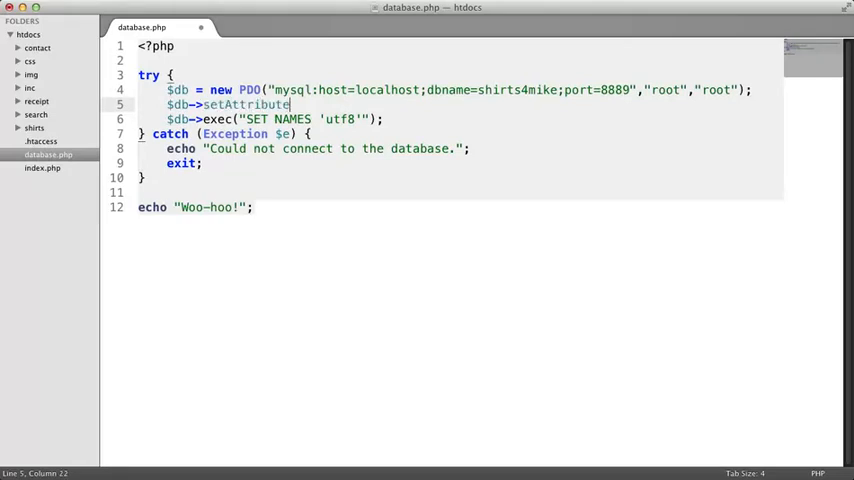
pyautogui.write('()')
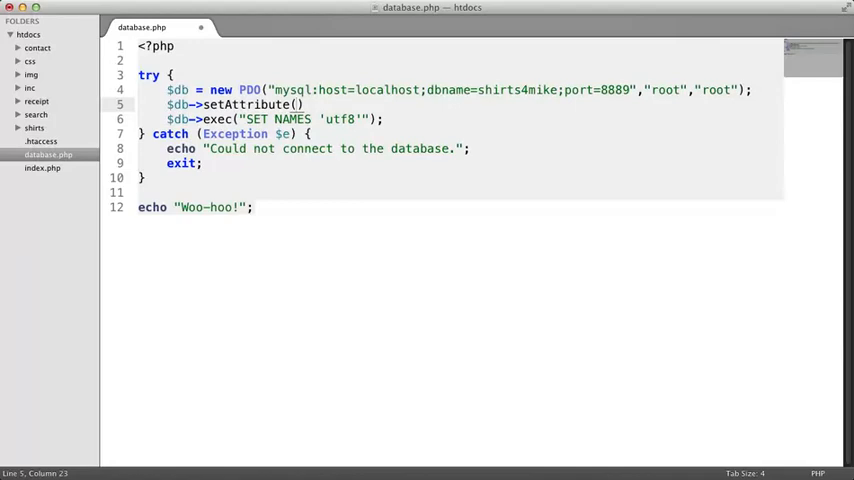
pyautogui.write('PDO:')
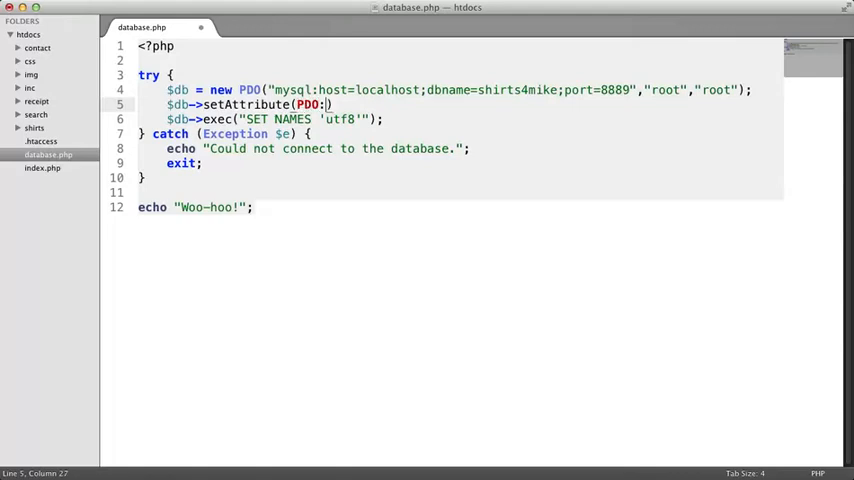
pyautogui.write(':ATTR_E')
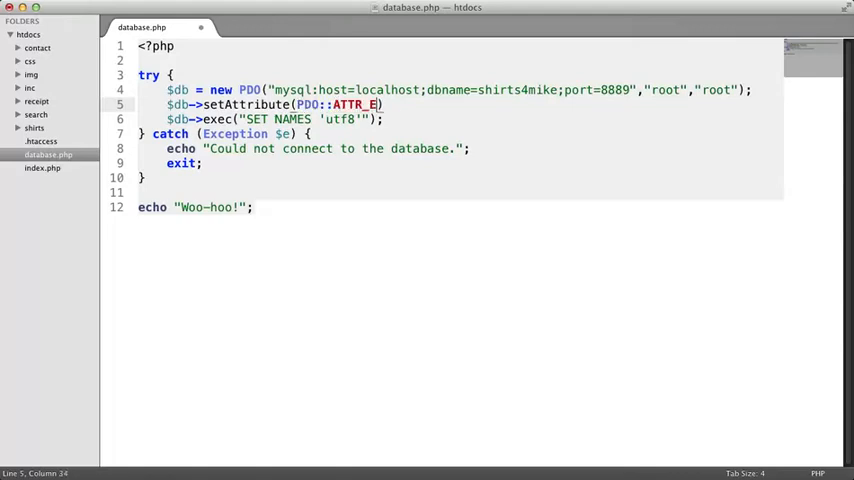
pyautogui.write('RRMODE')
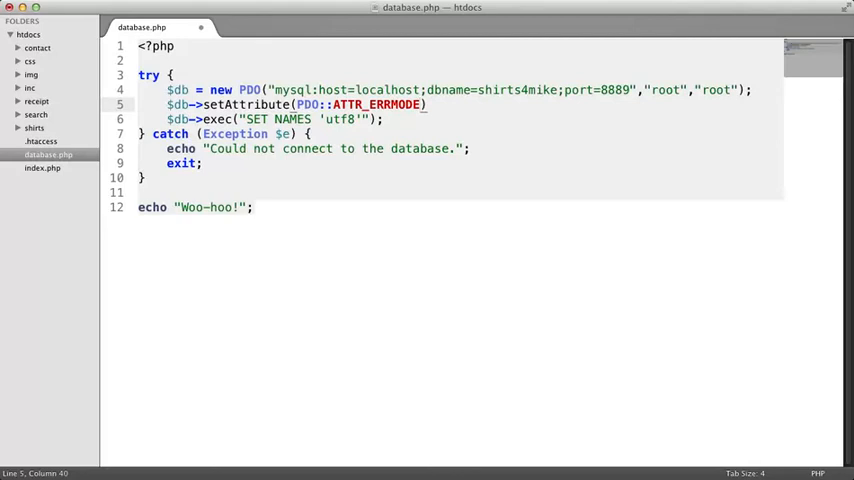
pyautogui.write(',')
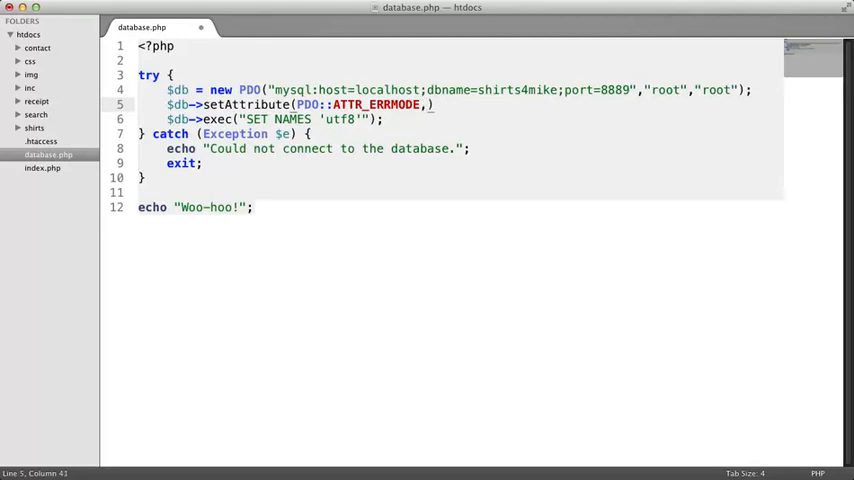
pyautogui.write('PDO::ERRMODE')
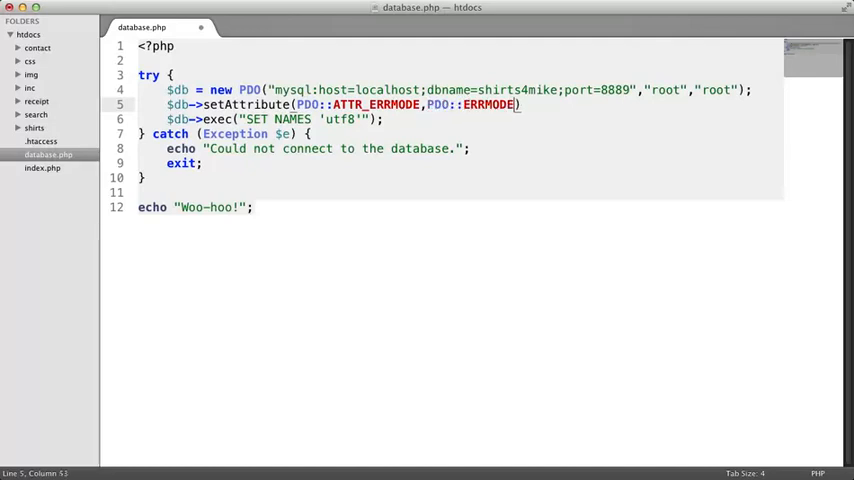
pyautogui.write('_EXCEPTI')
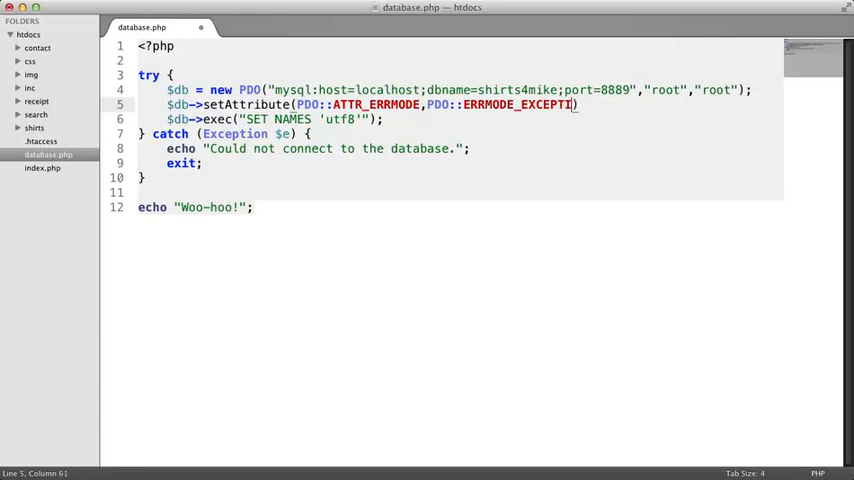
pyautogui.write('ON)')
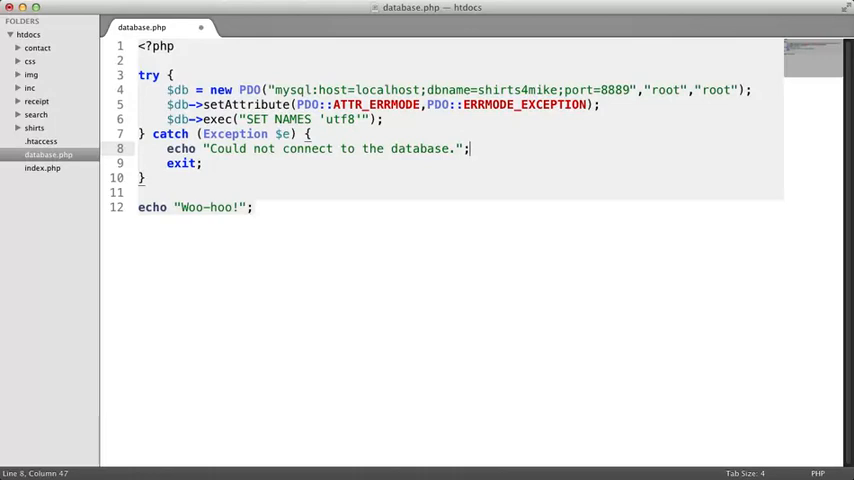
# Select the closing echo "Woo-hoo!"; statement on line 12
pyautogui.click(253, 207)
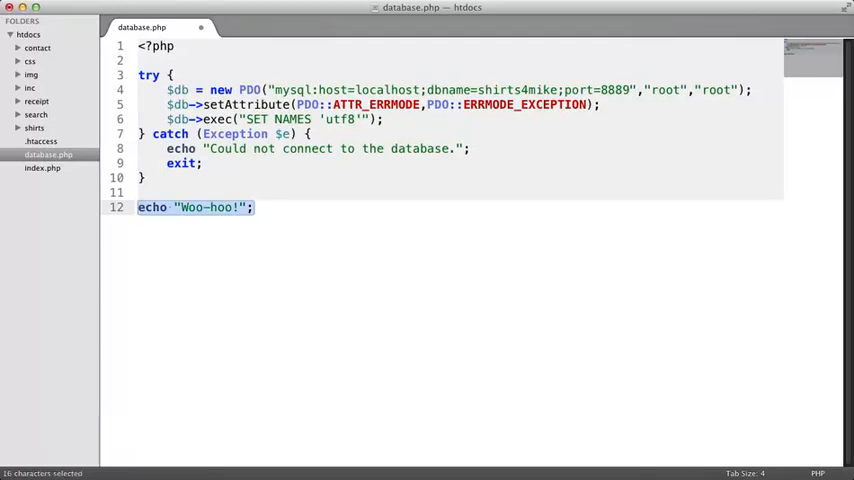
# Replace the Woo-hoo! echo with an empty try { } catch (Exception $e) { } block
pyautogui.press('Delete')
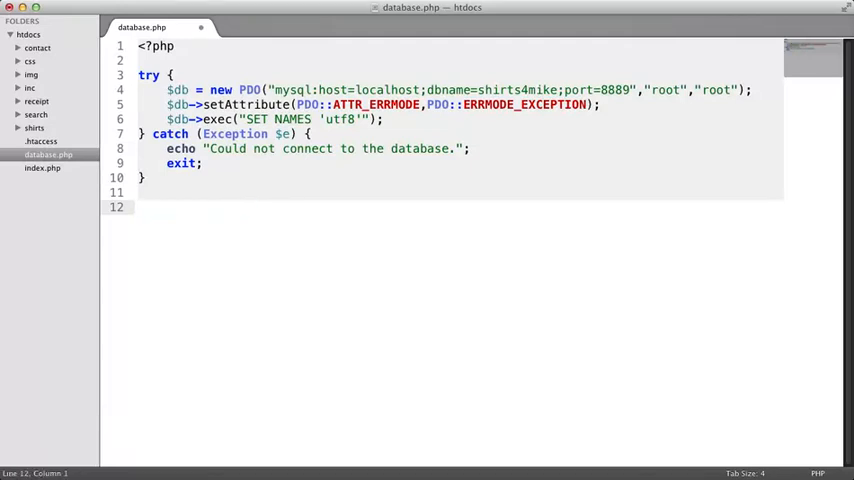
pyautogui.write('try')
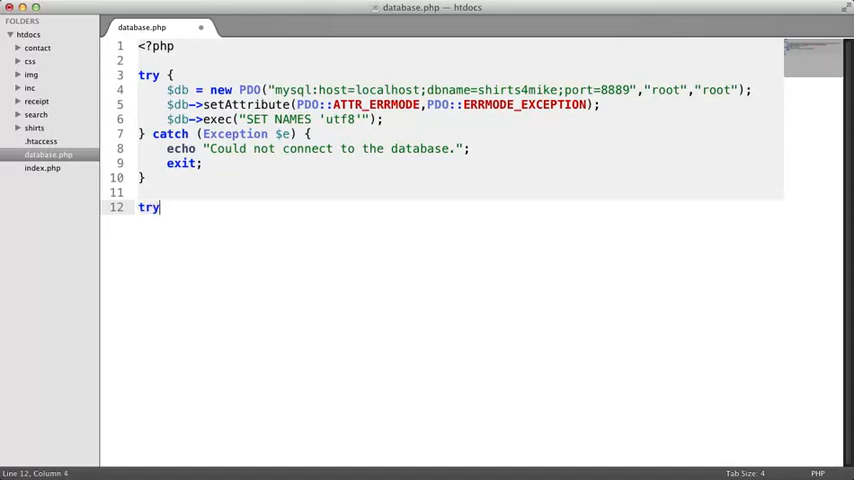
pyautogui.write('{}')
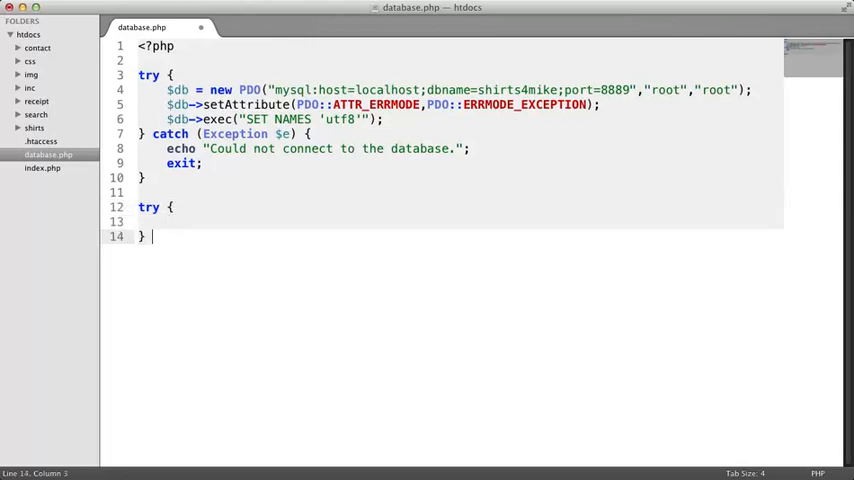
pyautogui.write('catch (Exce')
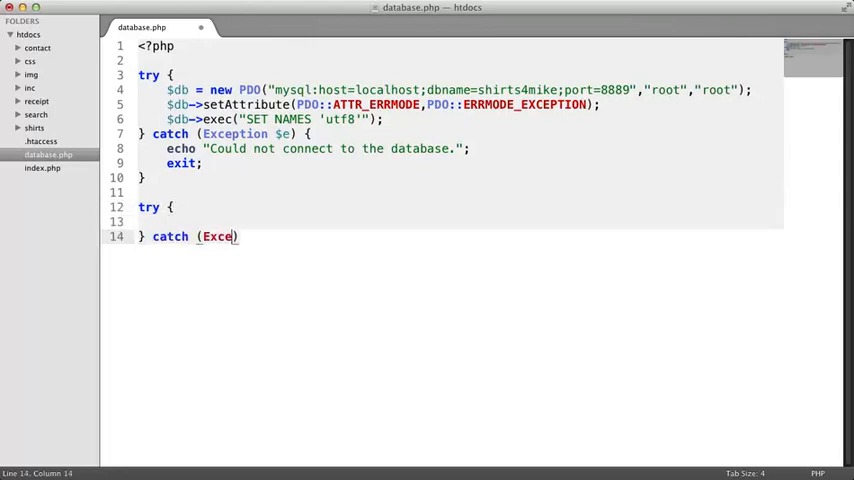
pyautogui.write('ption $e')
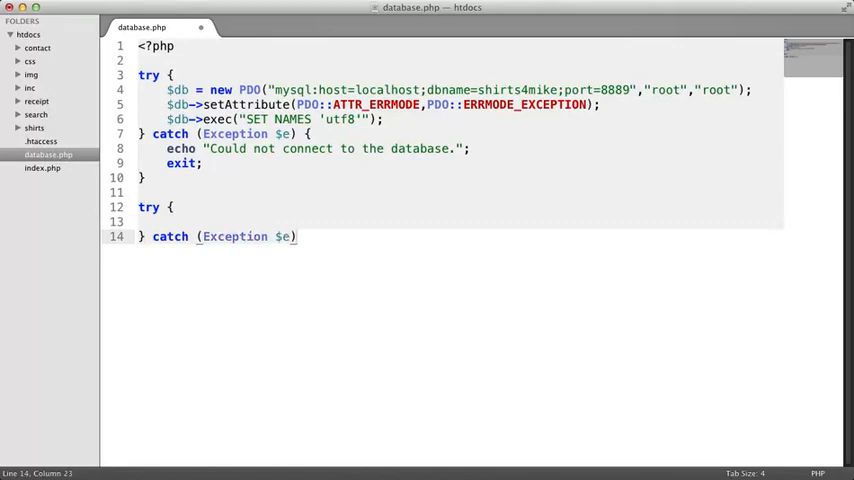
pyautogui.write('{')
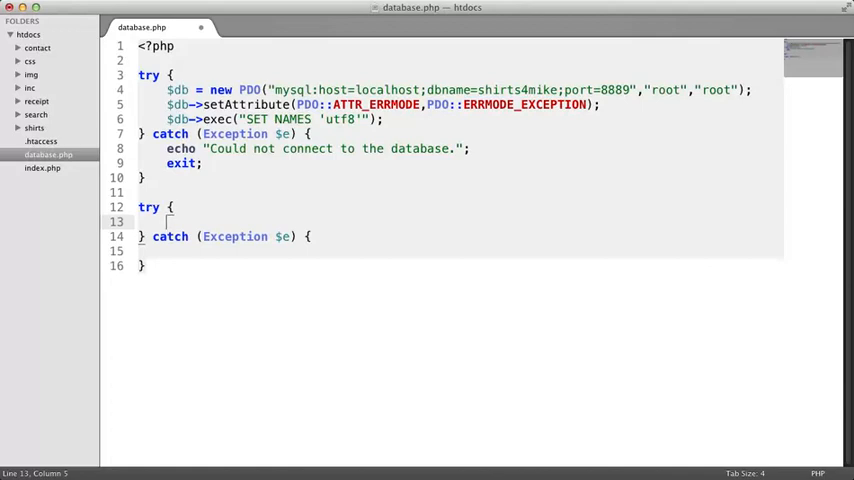
# Store $db->query("SELECT name, price FROM products") in $results inside the second try
pyautogui.write('$db->q')
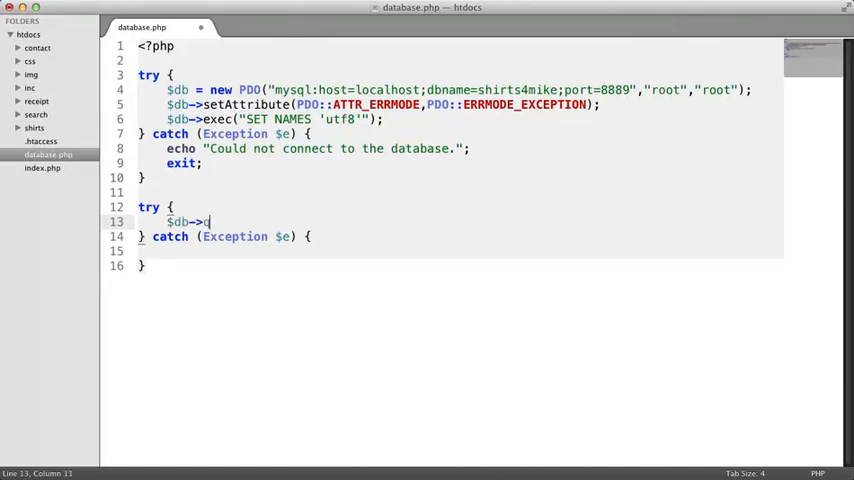
pyautogui.write('query()')
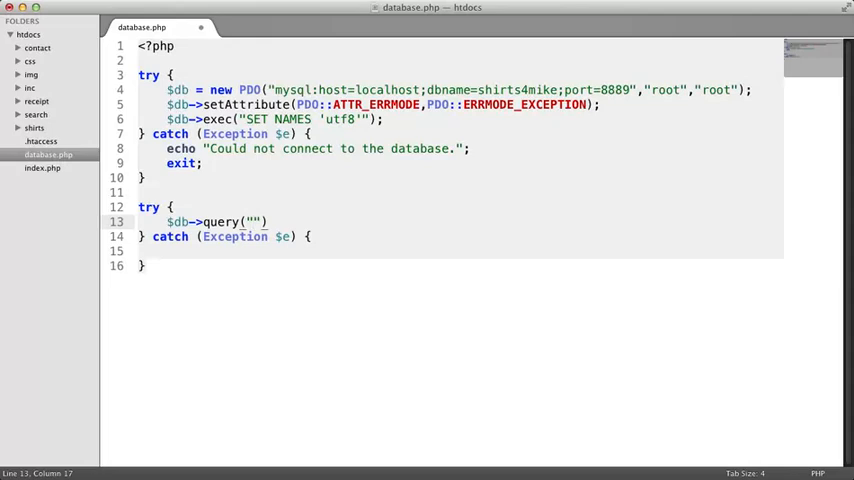
pyautogui.write('SELE')
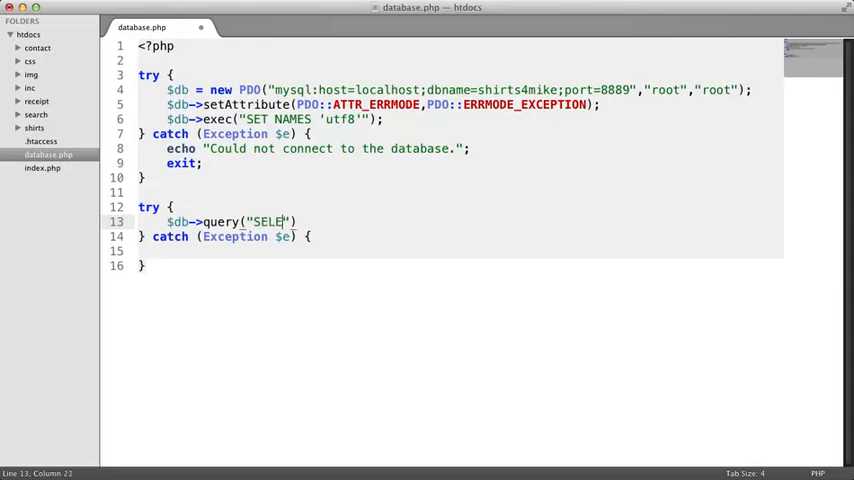
pyautogui.write('CT name,')
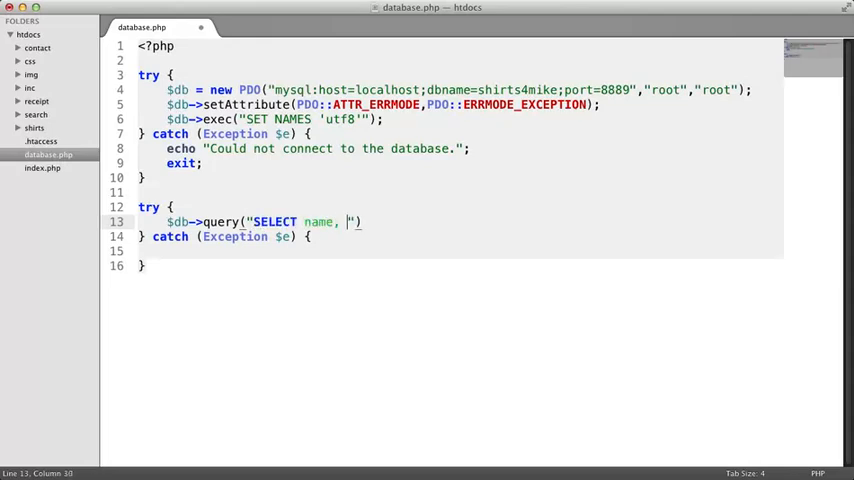
pyautogui.write('price FROM')
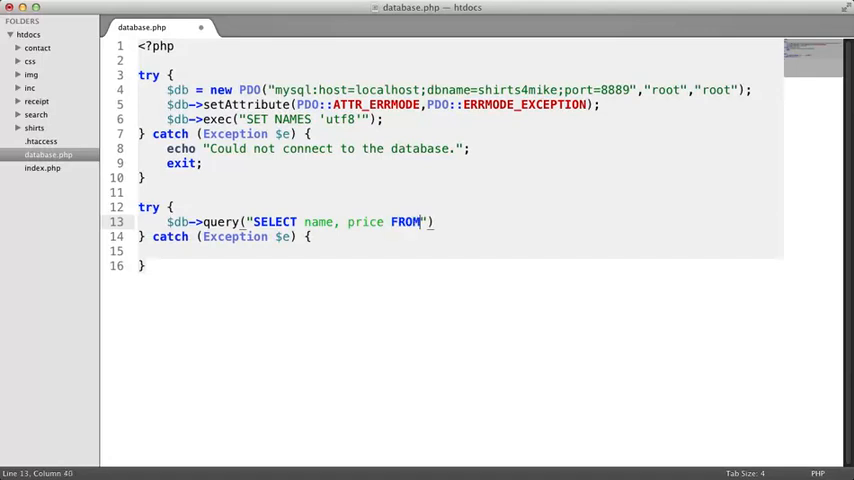
pyautogui.write('pr')
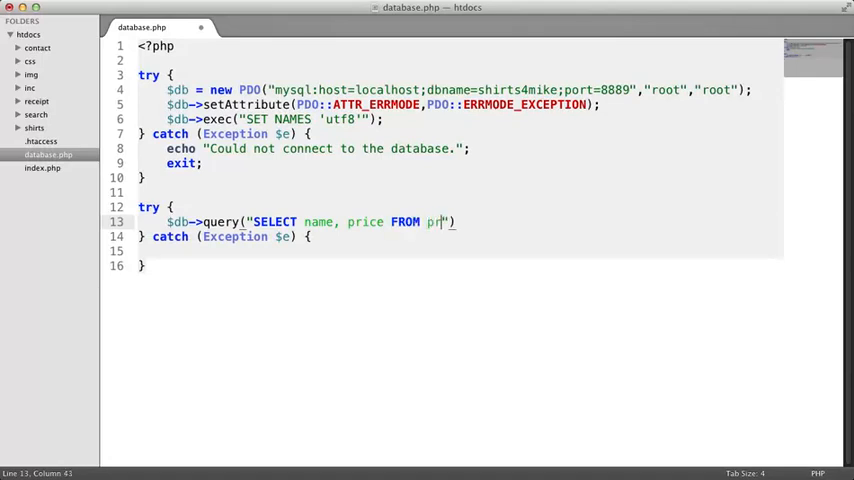
pyautogui.write('oducts')
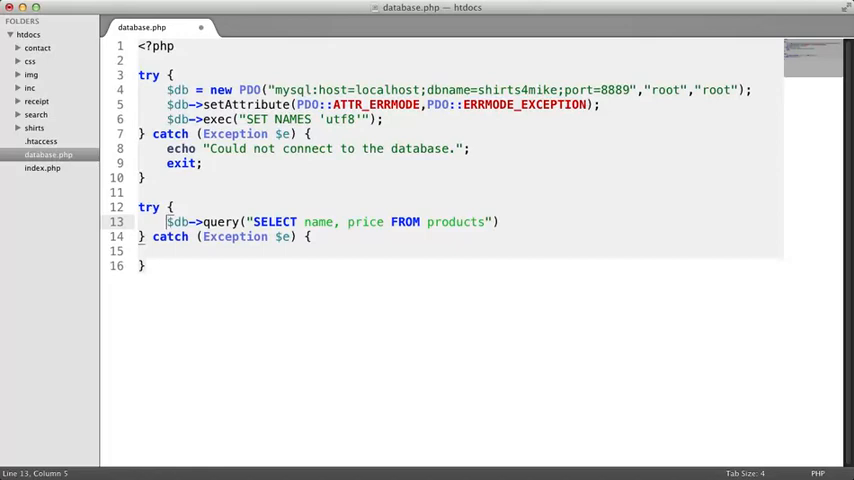
pyautogui.write('$results =')
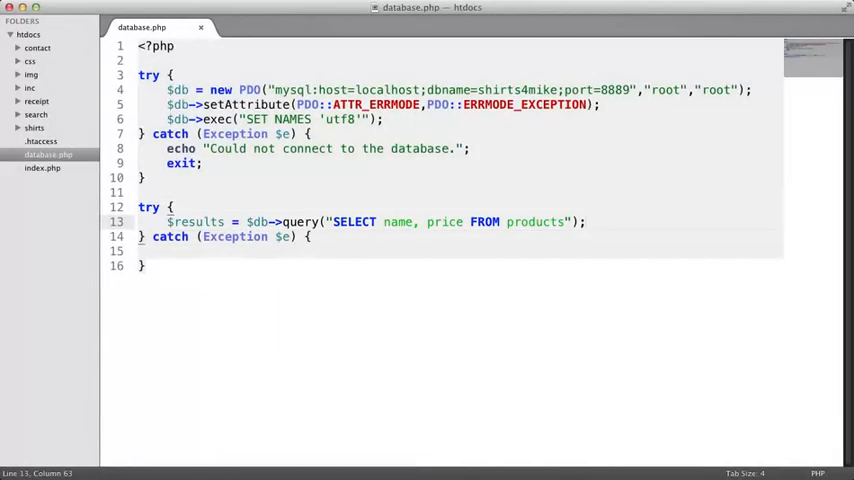
# Echo "Our query ran successfully." in try; echo the retrieval error and exit in catch
pyautogui.write('ec')
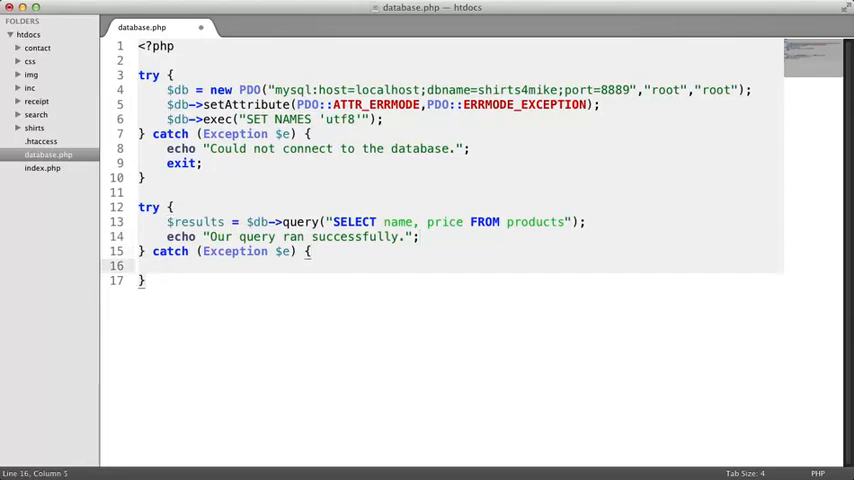
pyautogui.write('echo')
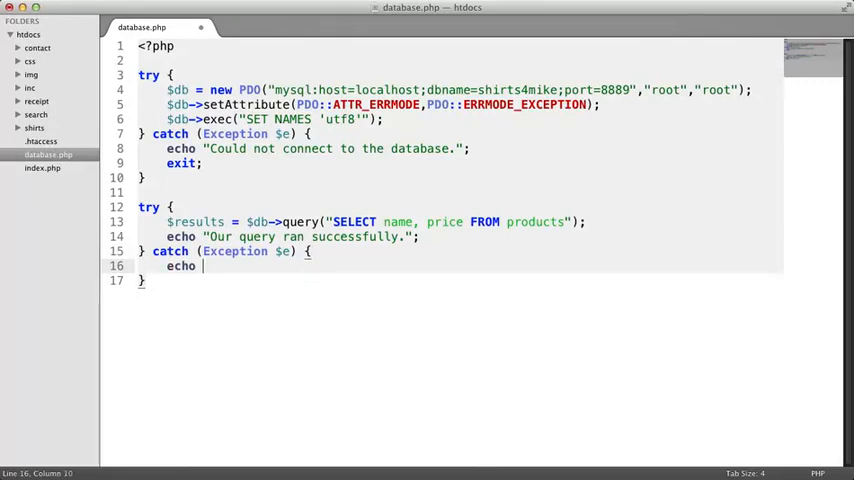
pyautogui.write('"Data could not be retrieved from the database.";')
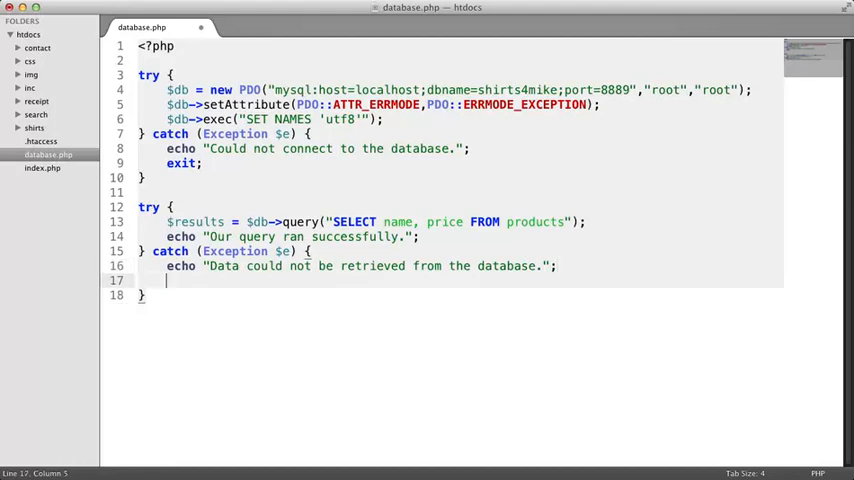
pyautogui.write('exit;')
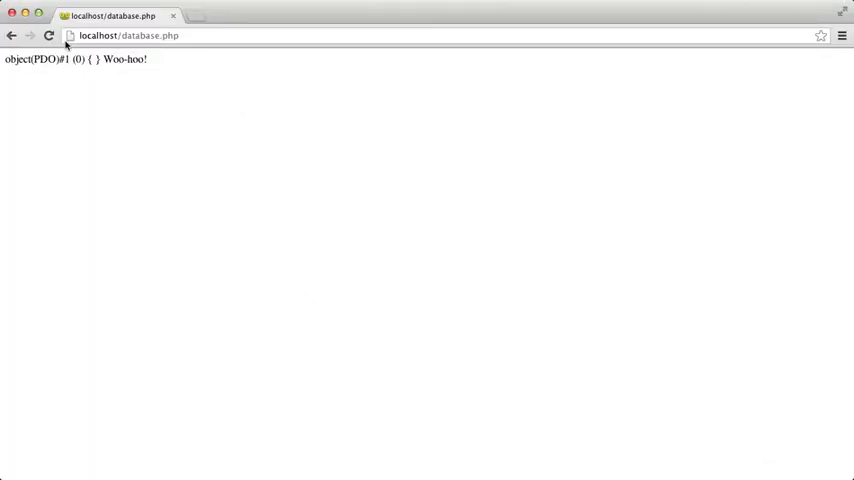
# Reload localhost/database.php in Chrome to run the updated script
pyautogui.click(49, 36)
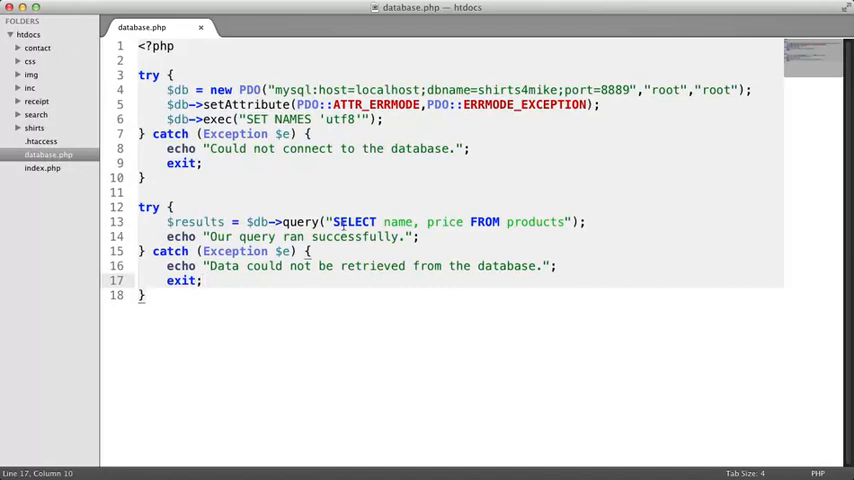
# Change SELECT to INVALID SQL in the query to trigger the retrieval error
pyautogui.write('INVALID')
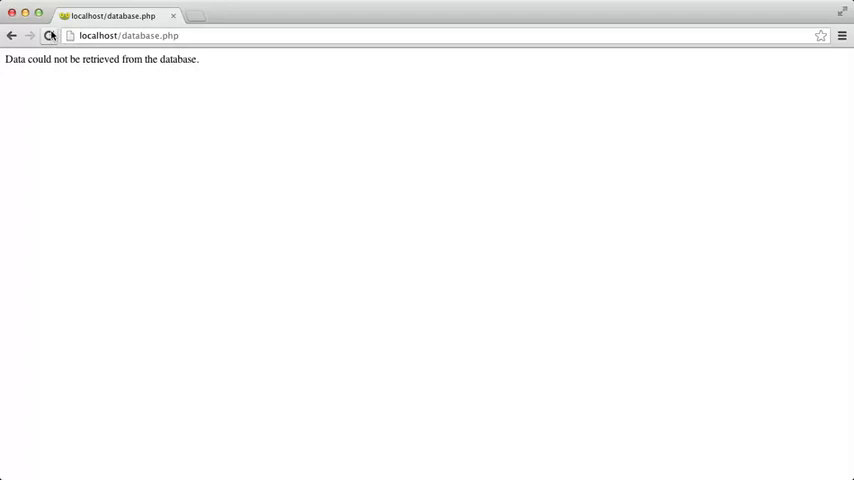
pyautogui.moveTo(50, 36)
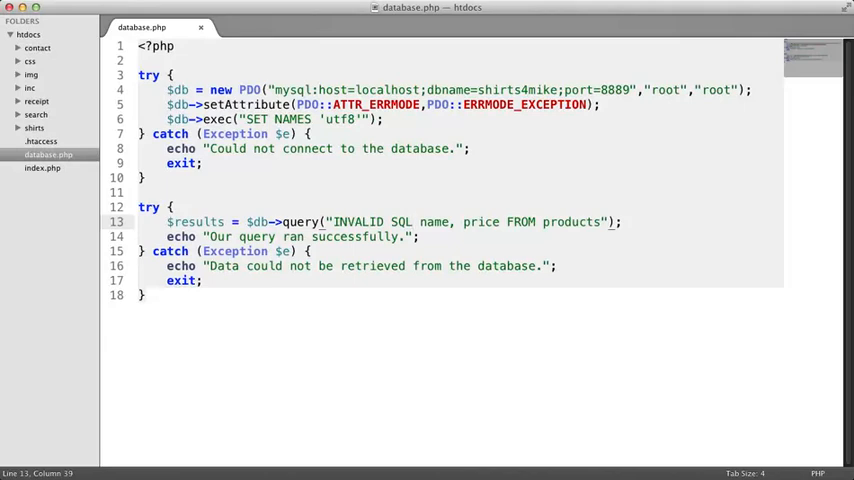
# Restore SELECT in the query and append ORDER BY sku
pyautogui.write('SELECT')
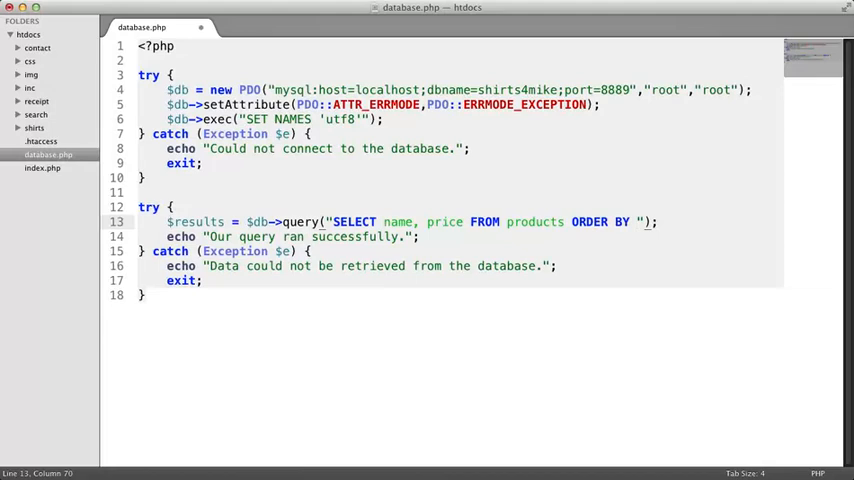
pyautogui.write('sku AS')
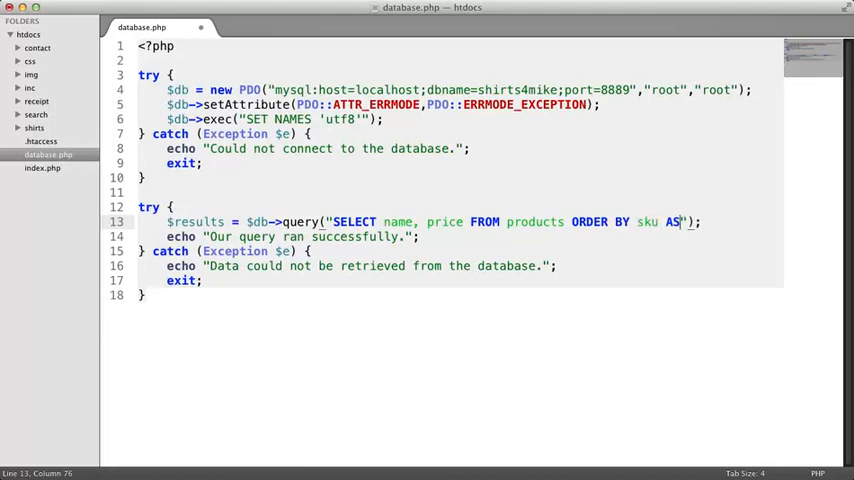